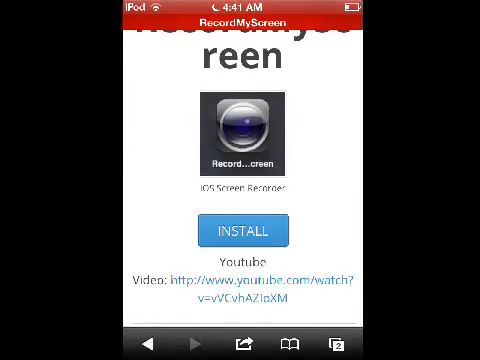
Scroll the RecordMyScreen page down past the INSTALL button.
scroll(down, 3)
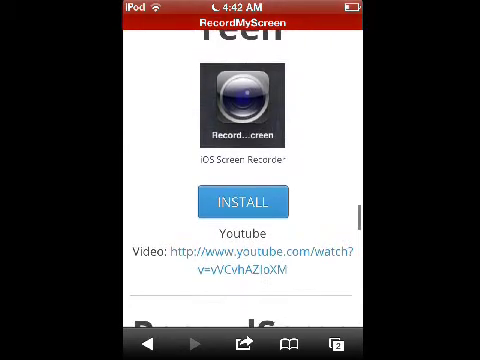
scroll(down, 3)
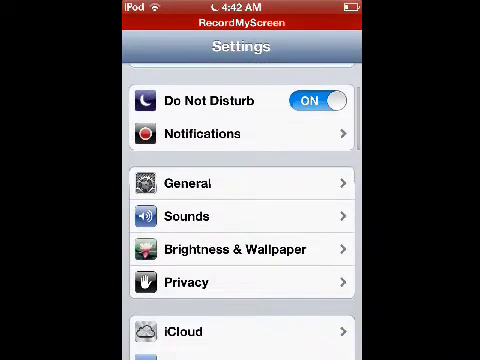
In General > Date & Time, toggle Set Automatically on and leave it off.
click(186, 182)
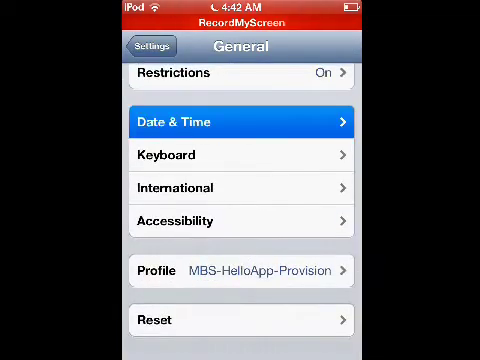
click(240, 122)
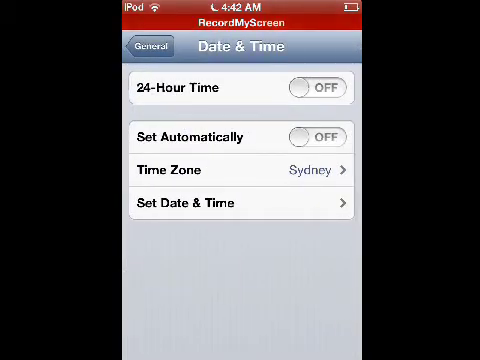
click(318, 136)
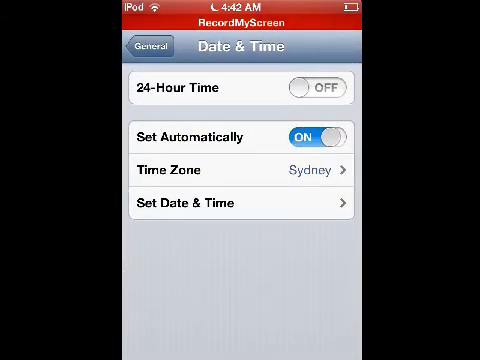
click(316, 136)
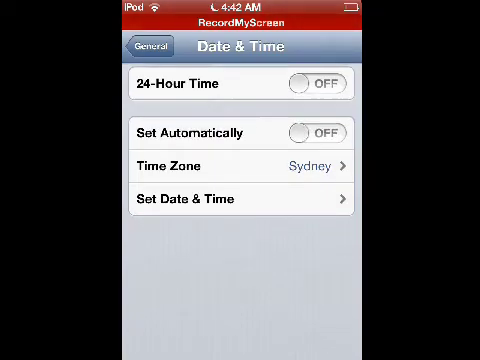
Return to the home screen and swipe to the page with the RecordMyScreen icon.
click(236, 200)
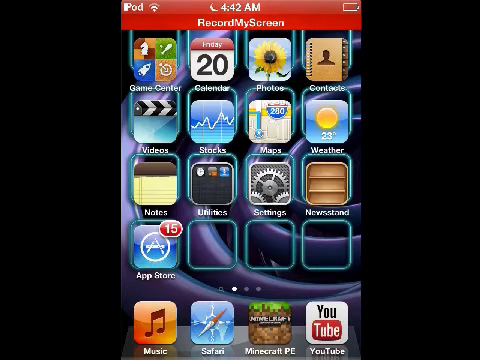
scroll(left, 3)
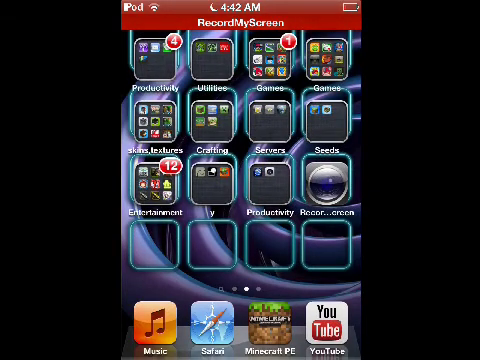